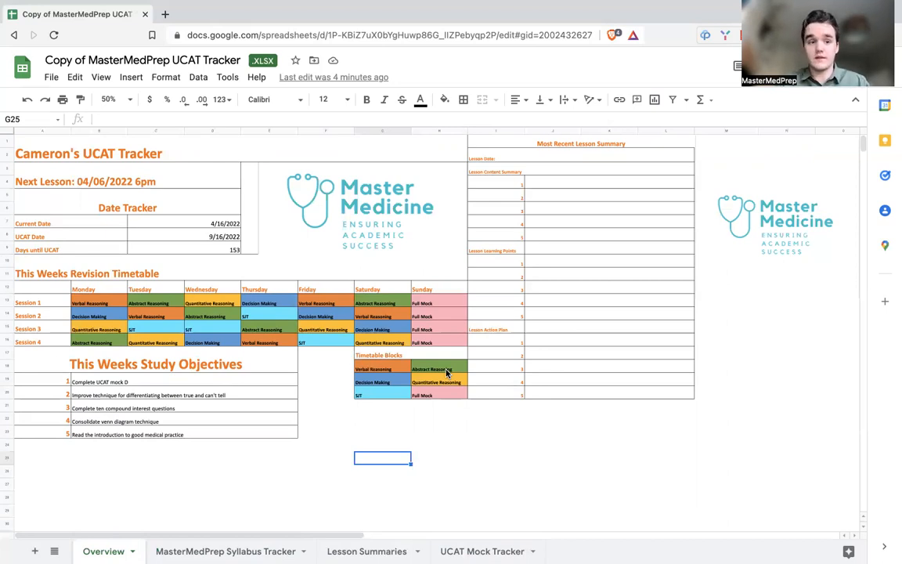
pyautogui.moveTo(409, 354)
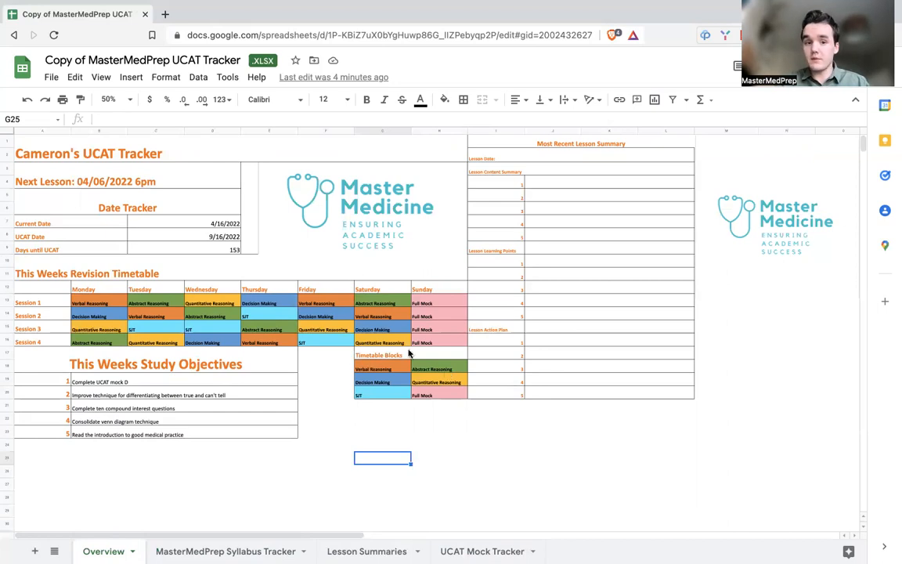
pyautogui.moveTo(382, 354)
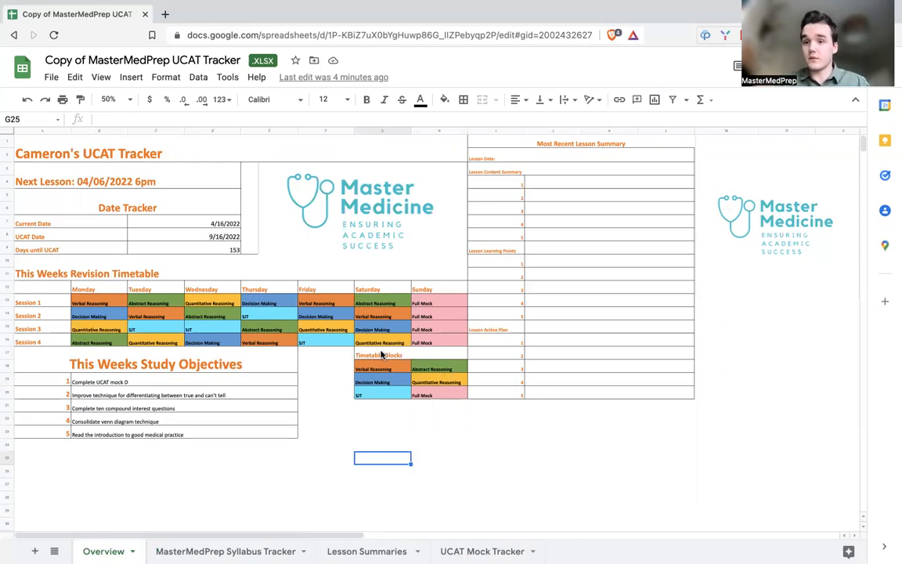
pyautogui.moveTo(379, 359)
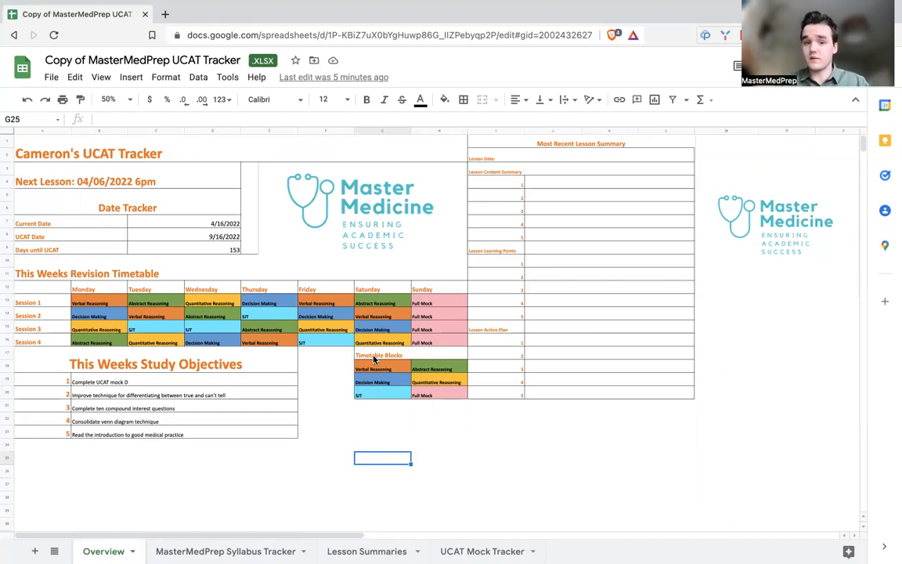
pyautogui.moveTo(298, 354)
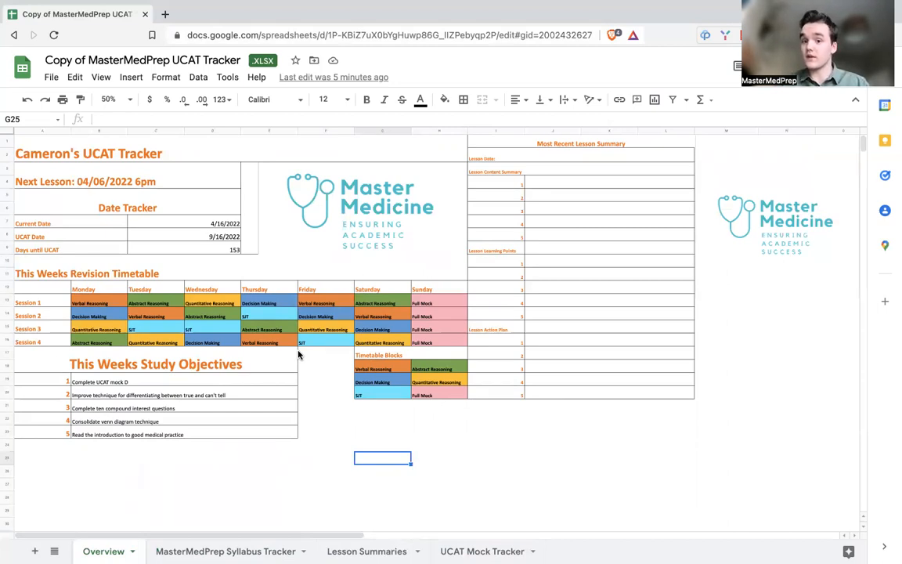
pyautogui.moveTo(458, 364)
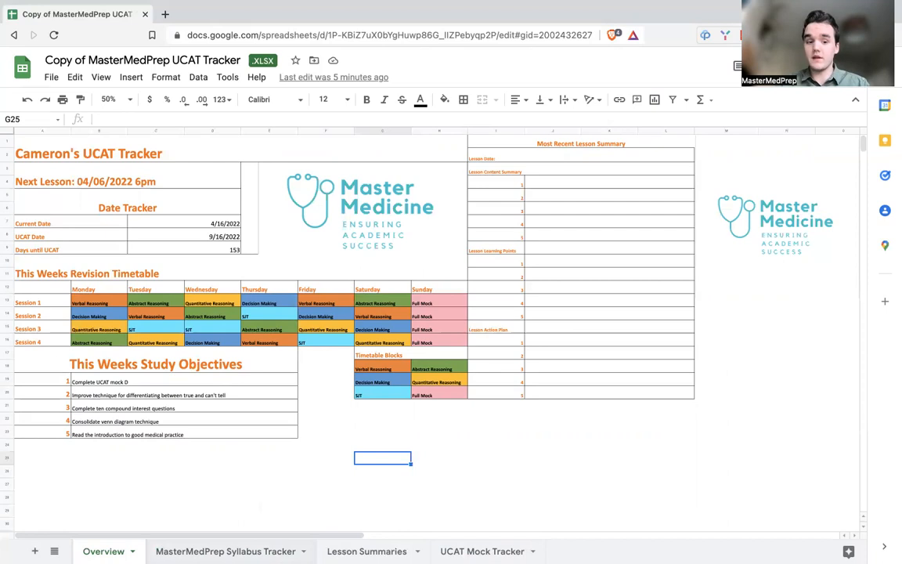
# Switch to the MasterMedPrep Syllabus Tracker sheet listing topics for all five UCAT subtests
pyautogui.click(226, 552)
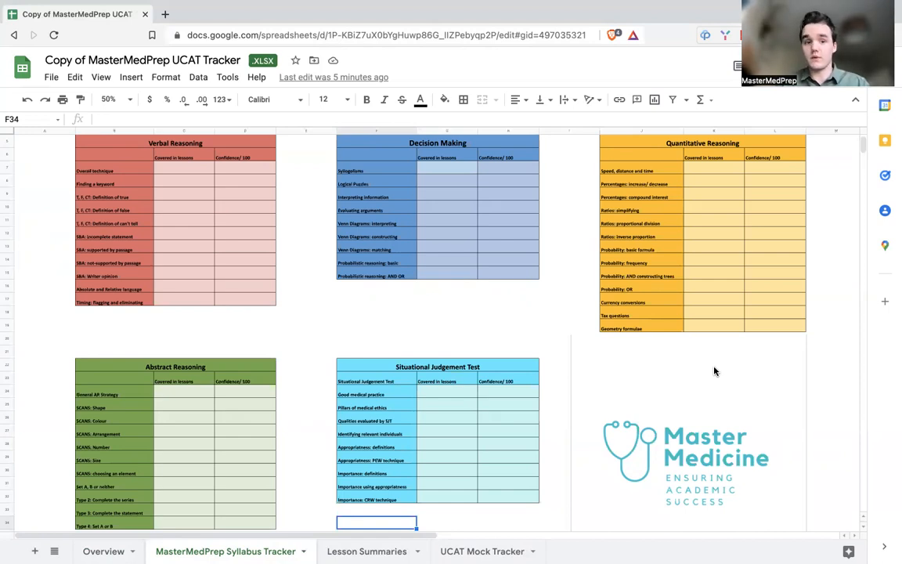
pyautogui.moveTo(252, 161)
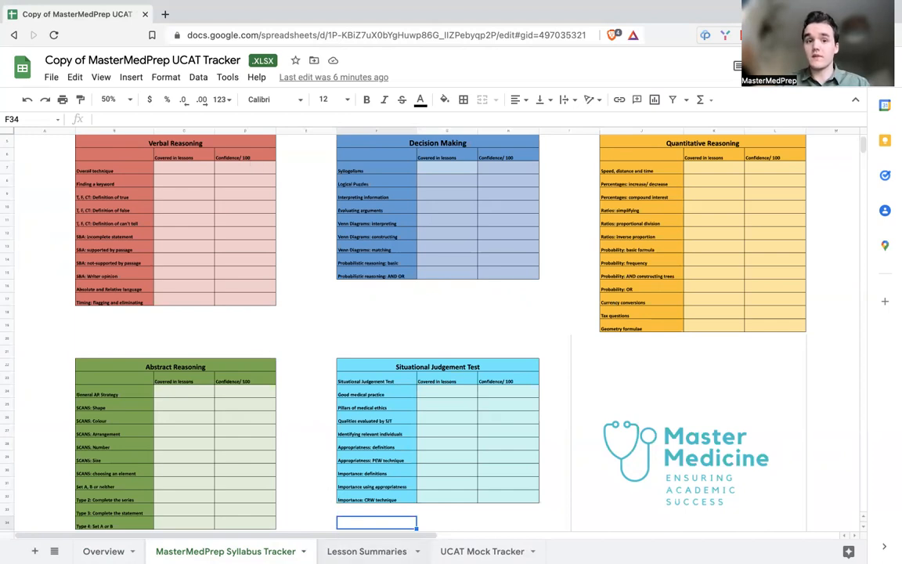
# View the Lesson Summaries sheet, then the UCAT Mock Tracker sheet with Mocks A to D
pyautogui.click(367, 552)
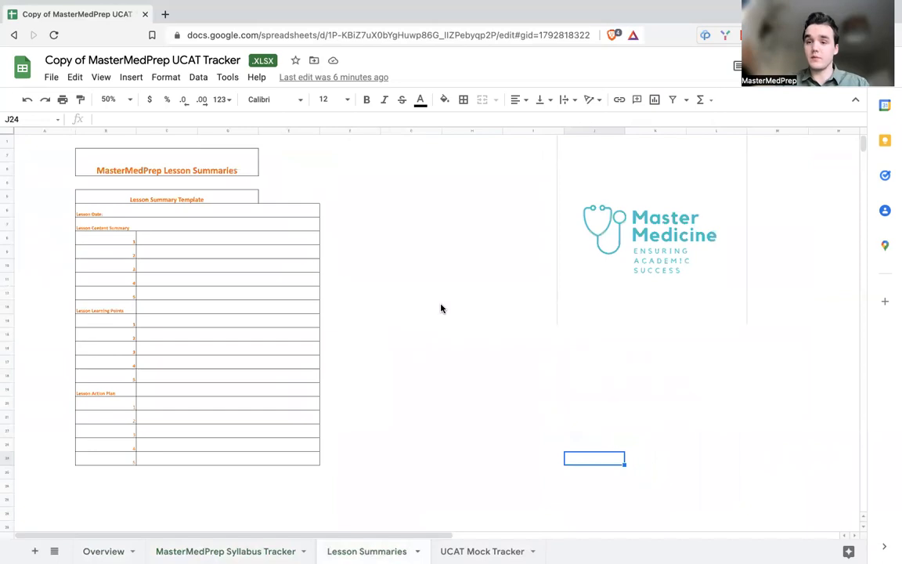
pyautogui.moveTo(445, 306)
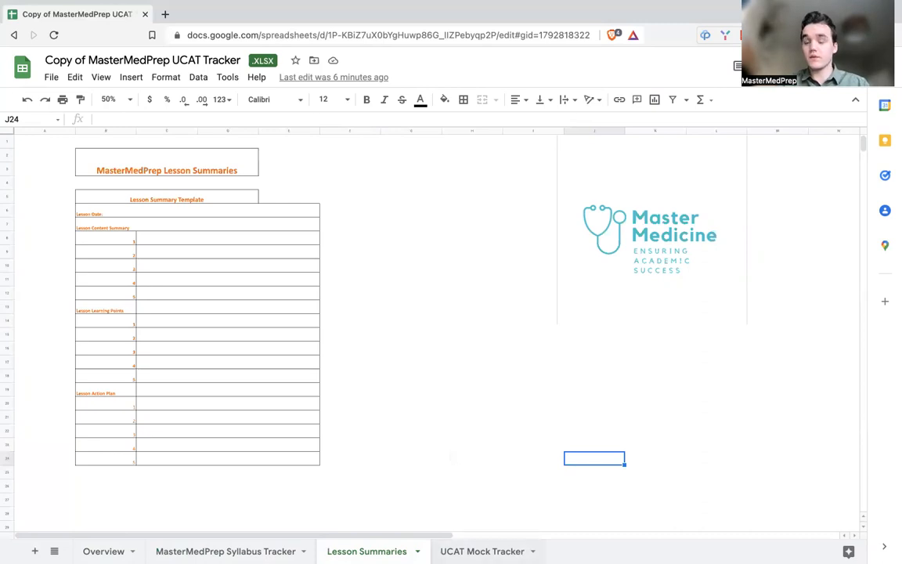
pyautogui.click(482, 552)
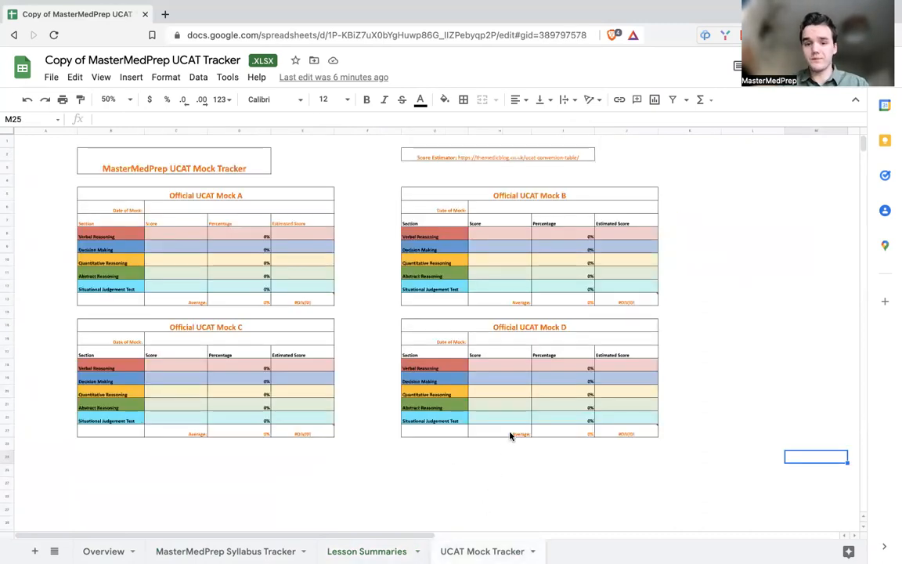
pyautogui.moveTo(567, 471)
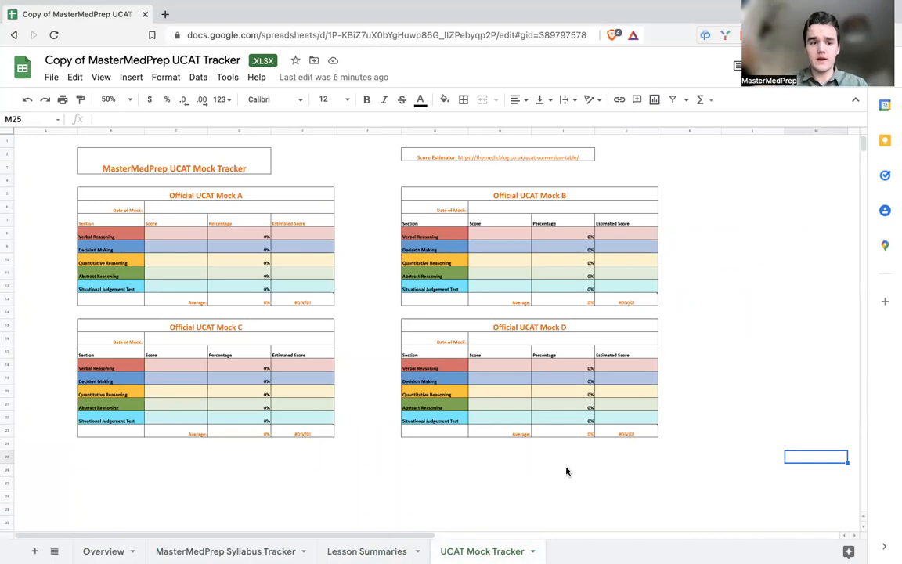